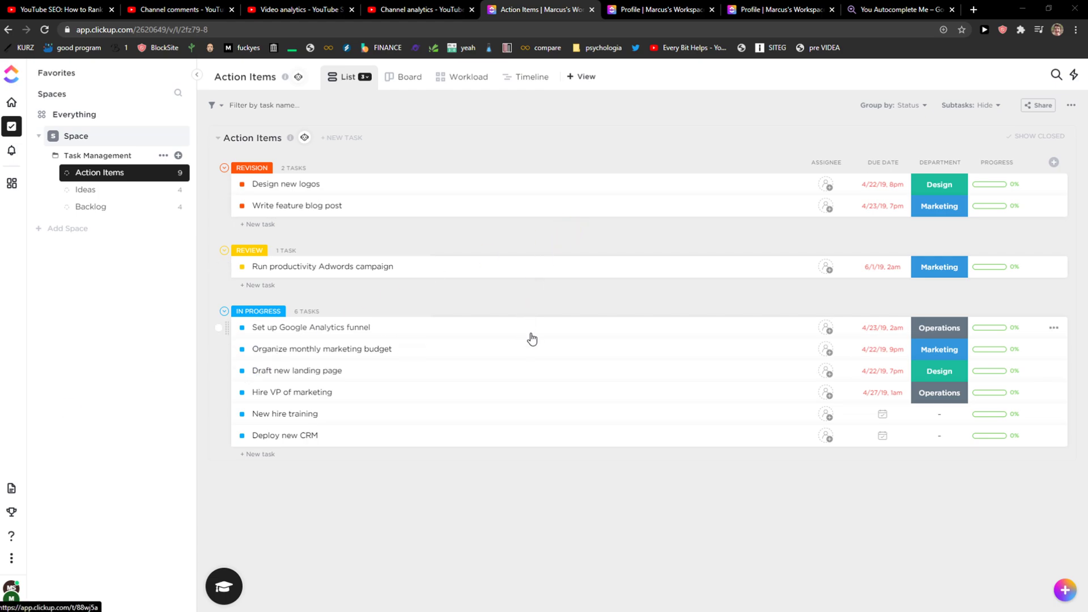
mouse_move(145, 402)
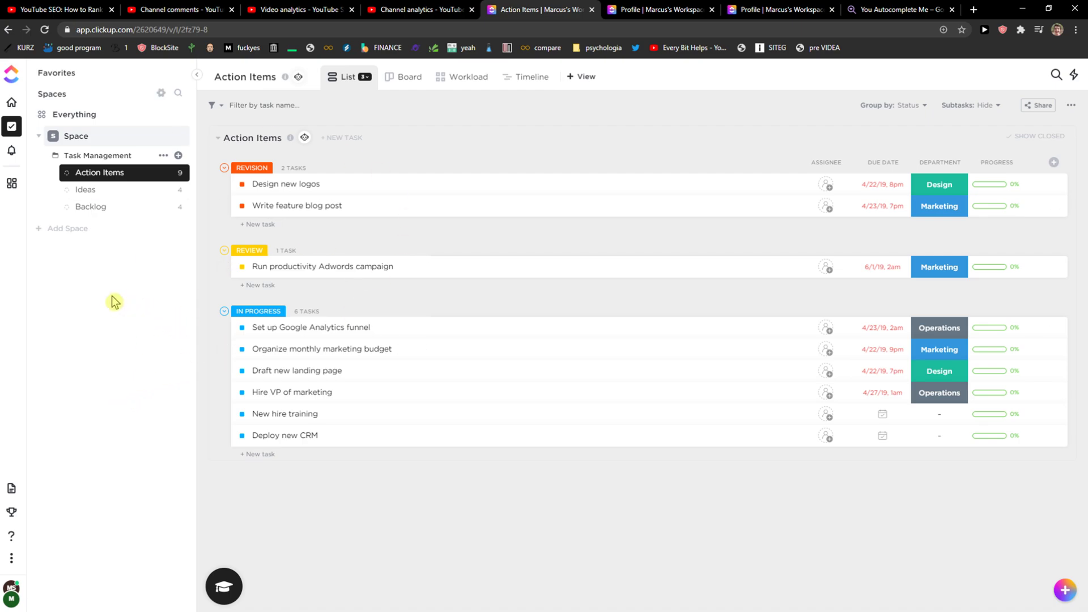
mouse_move(11, 596)
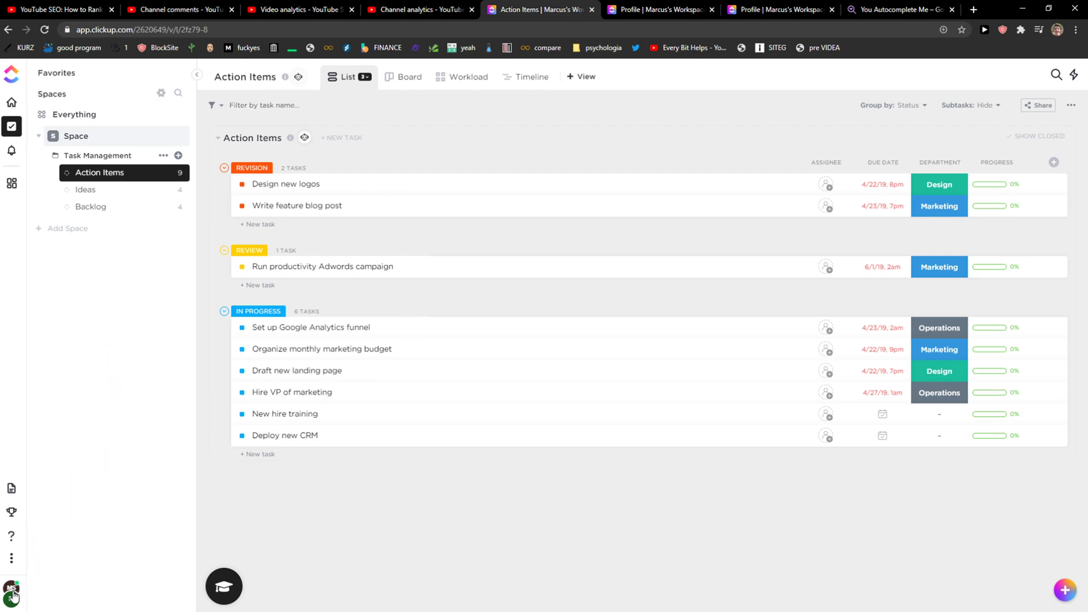
- Open Workspace Settings from the bottom-left workspace avatar menu
left_click(11, 590)
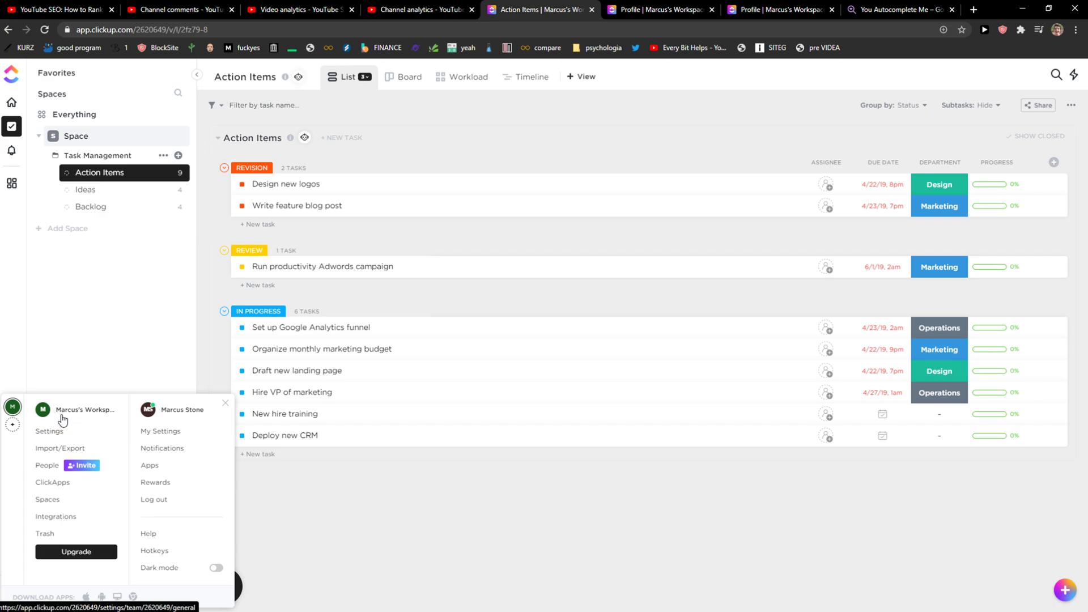
left_click(49, 431)
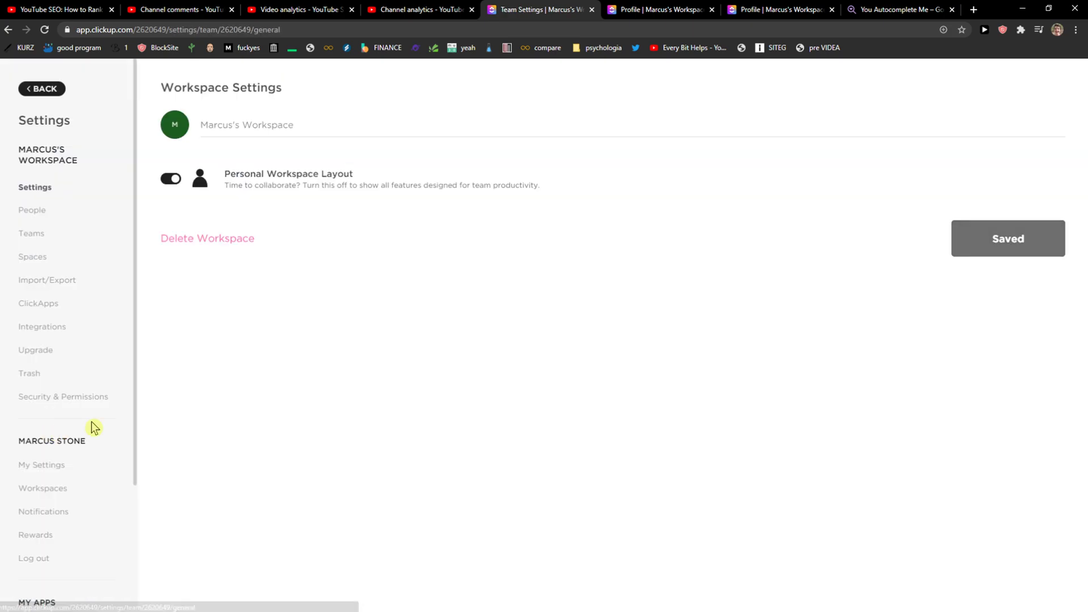
mouse_move(166, 90)
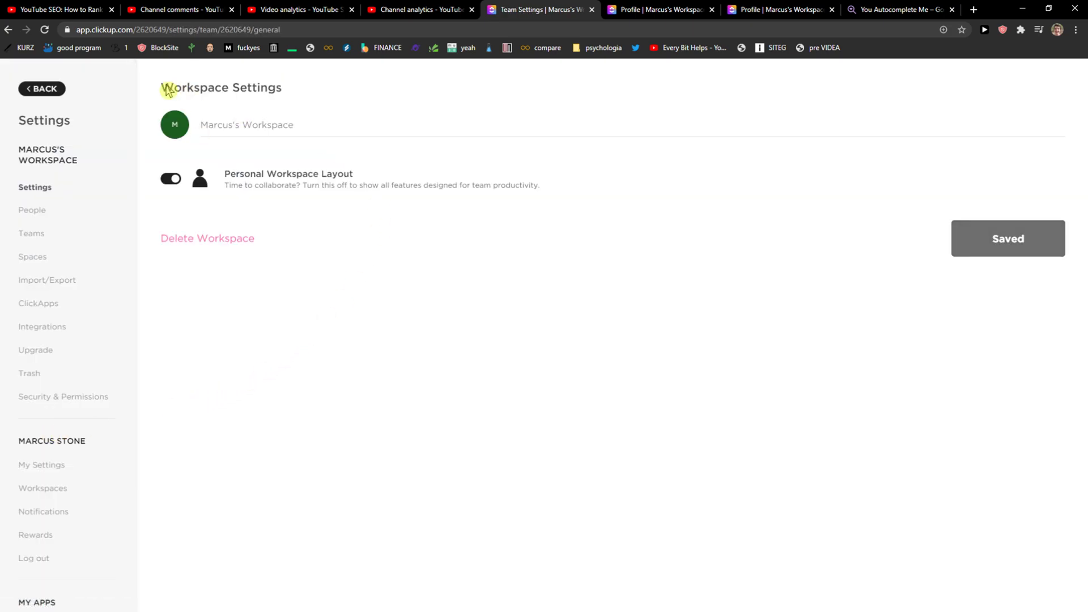
- Replace the workspace name with 'Youtube Workspace' and save the change
left_click(278, 124)
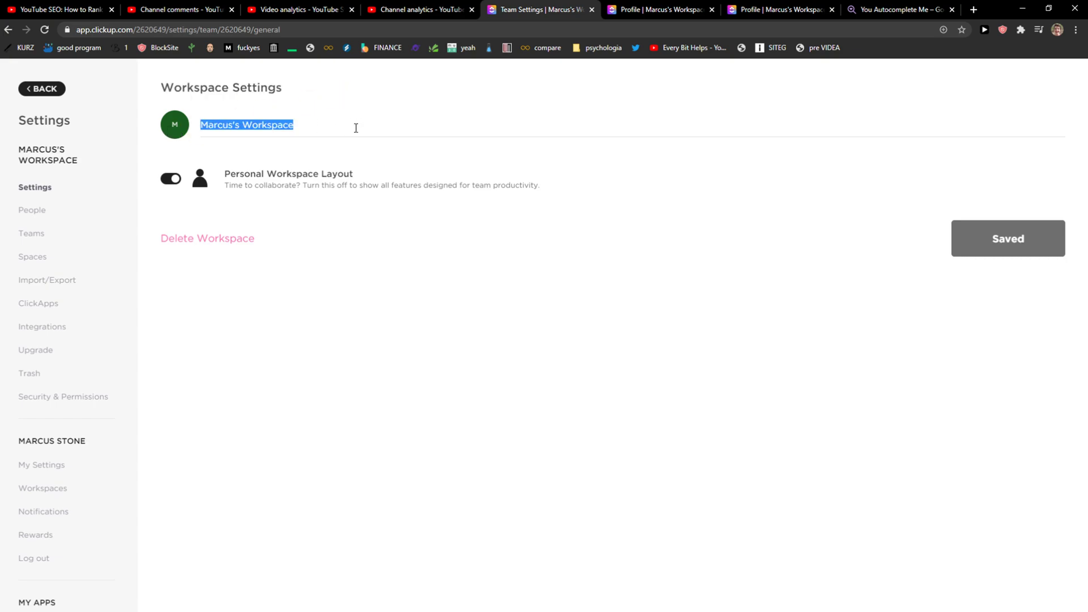
type("Youtube Workspace")
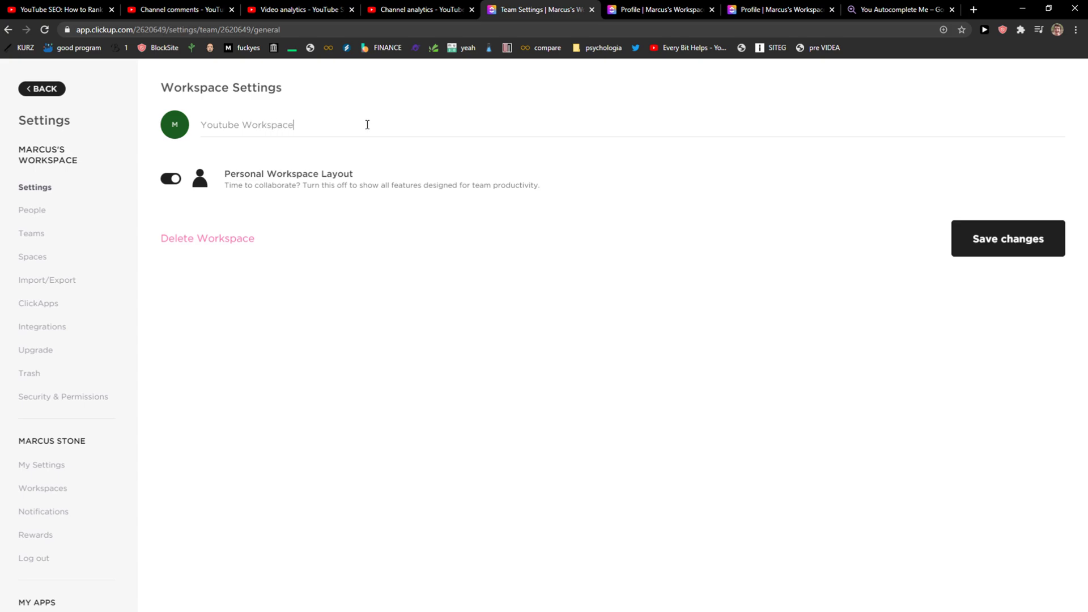
left_click(1006, 238)
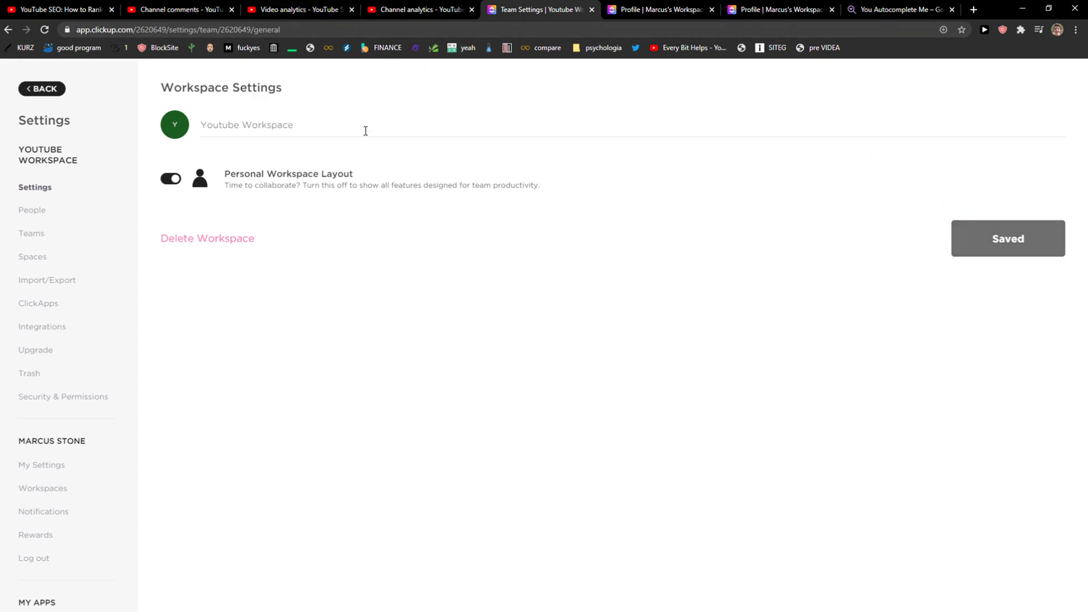
- Open the workspace avatar options to add a custom avatar image
left_click(174, 124)
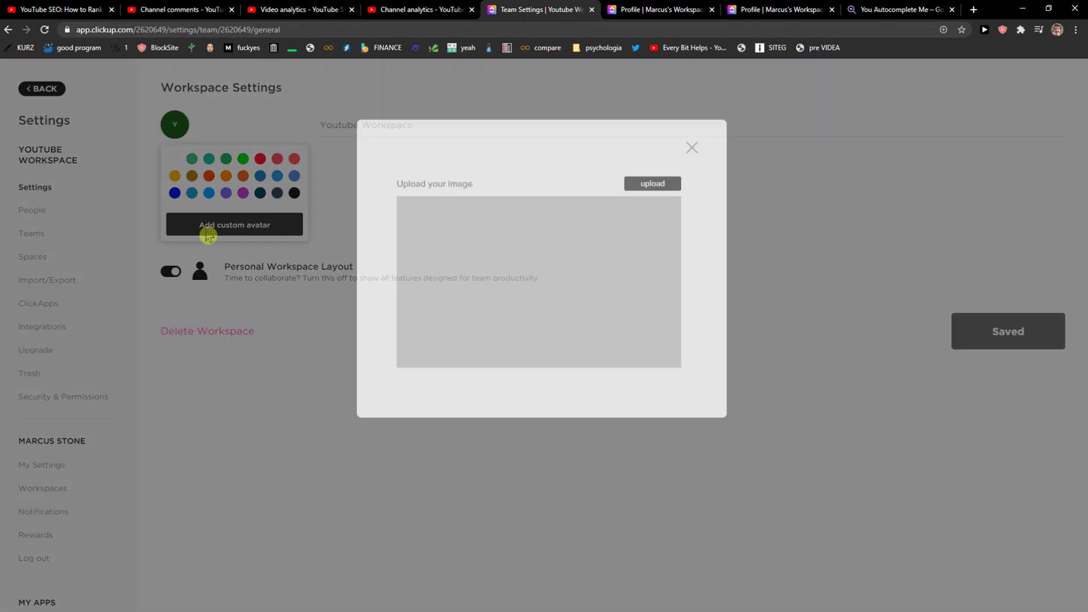
mouse_move(692, 111)
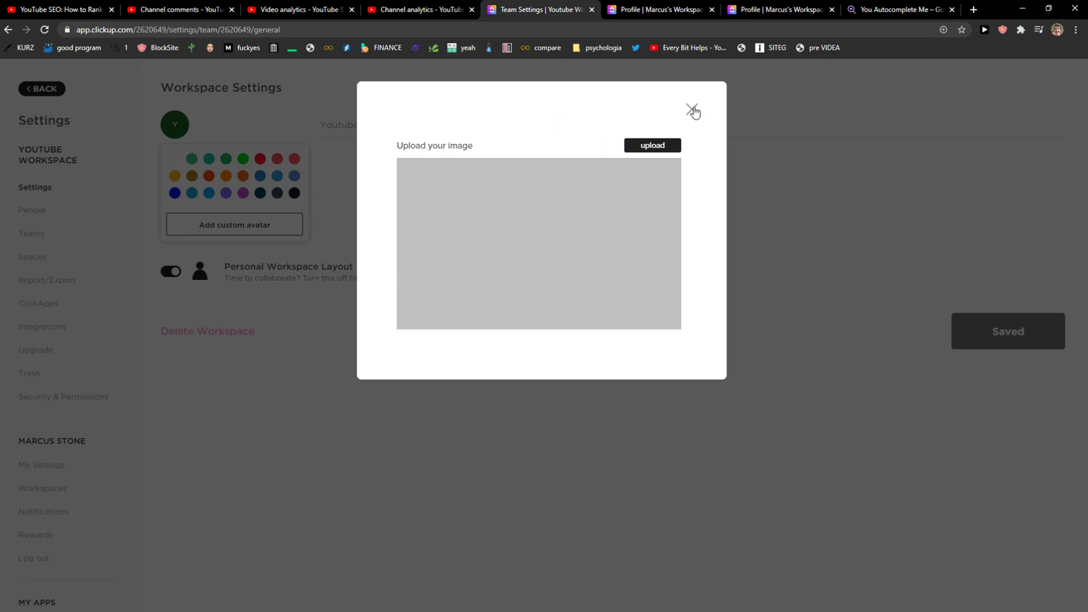